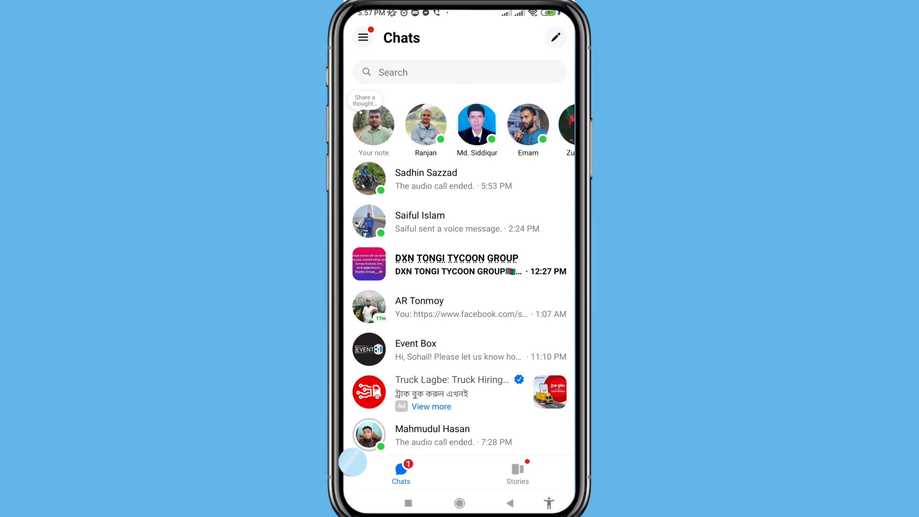
Step: Open the most recent Messenger conversation and scroll back through its message history
click(426, 173)
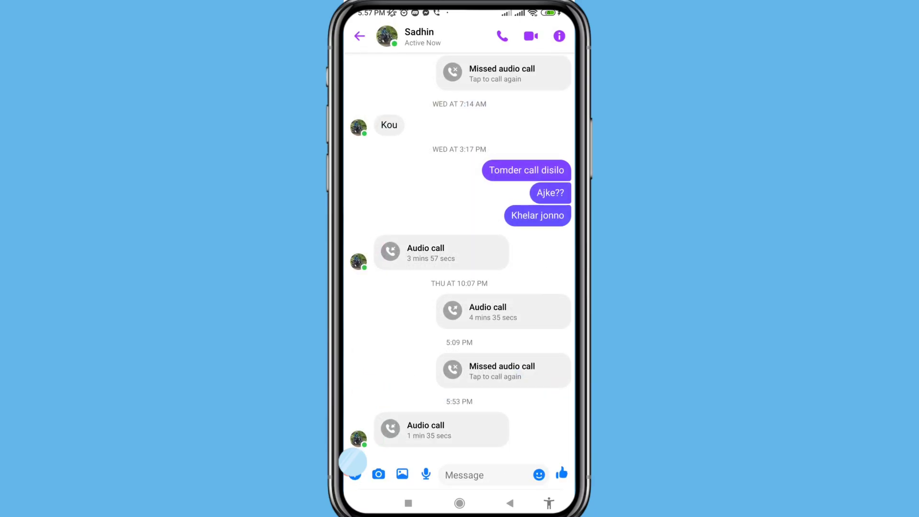
scroll(down, 3)
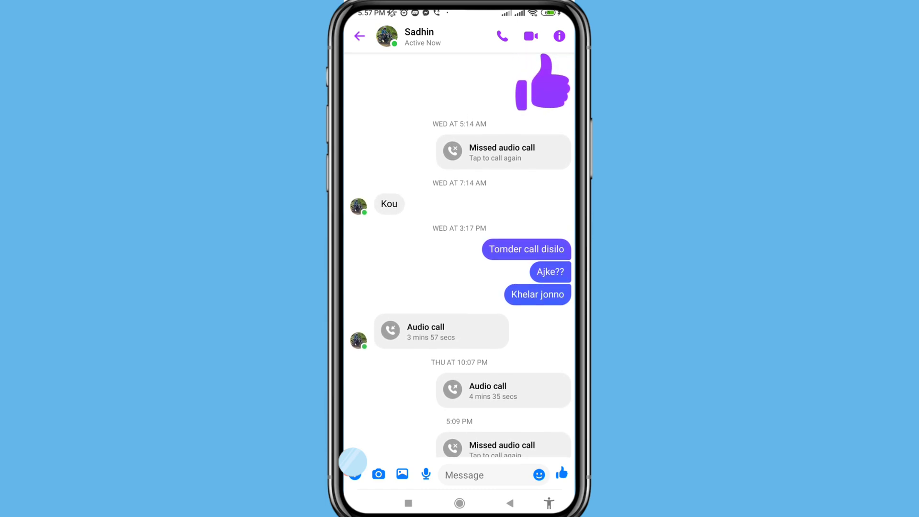
scroll(down, 3)
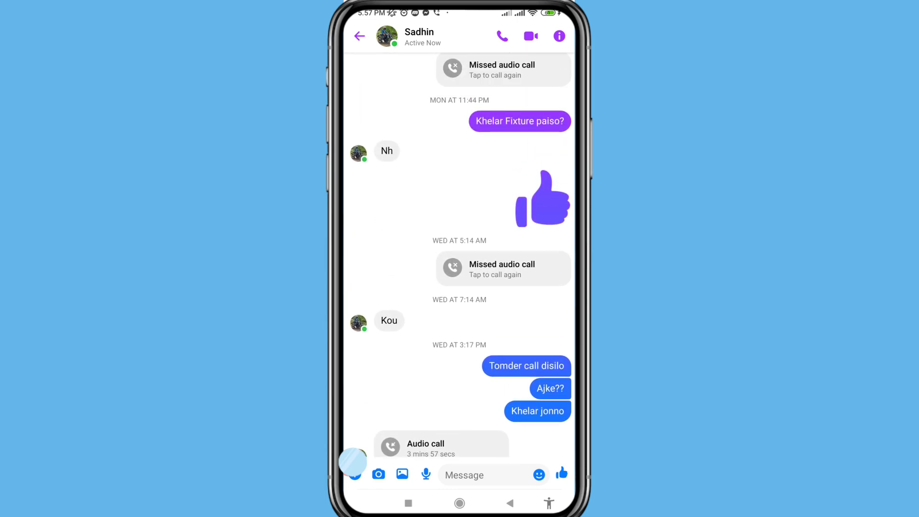
scroll(down, 3)
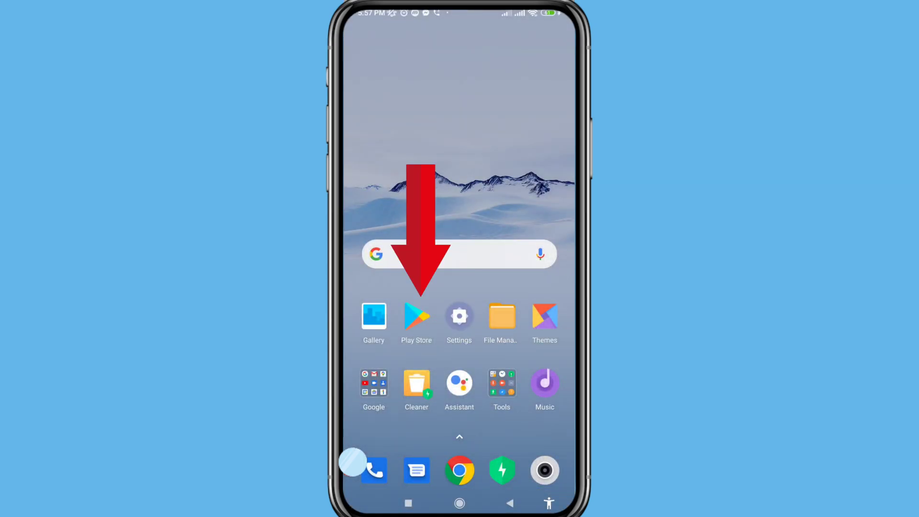
Step: Install the Screen Recorder Video Recorder app from its Play Store listing
click(417, 317)
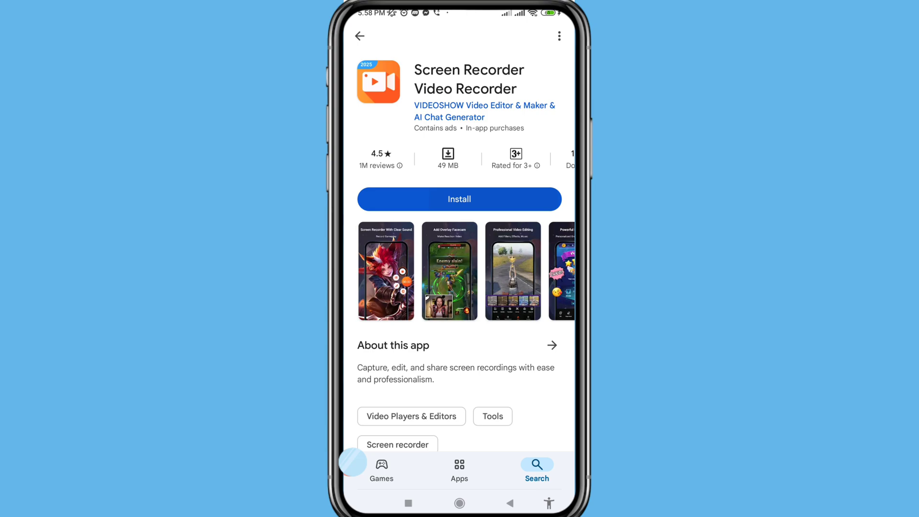
click(458, 200)
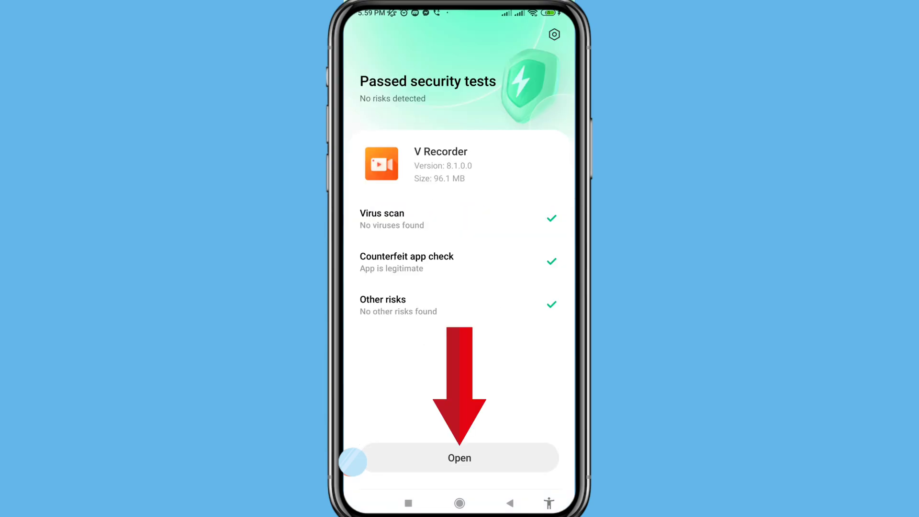
Step: Launch the new V Recorder app and confirm English as its language
click(459, 458)
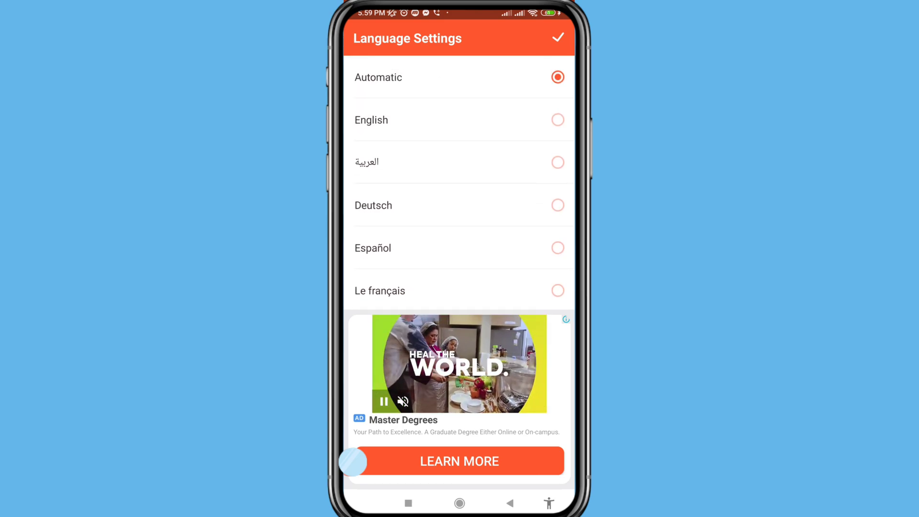
click(556, 120)
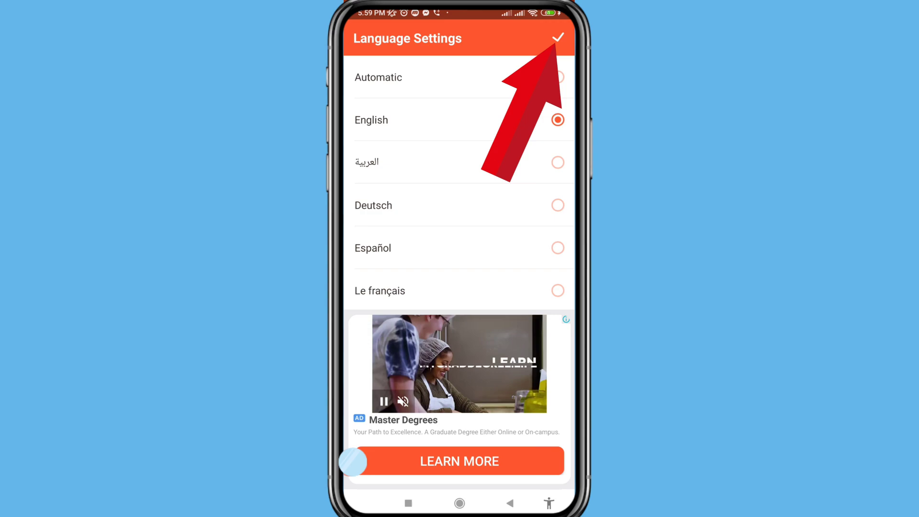
click(556, 37)
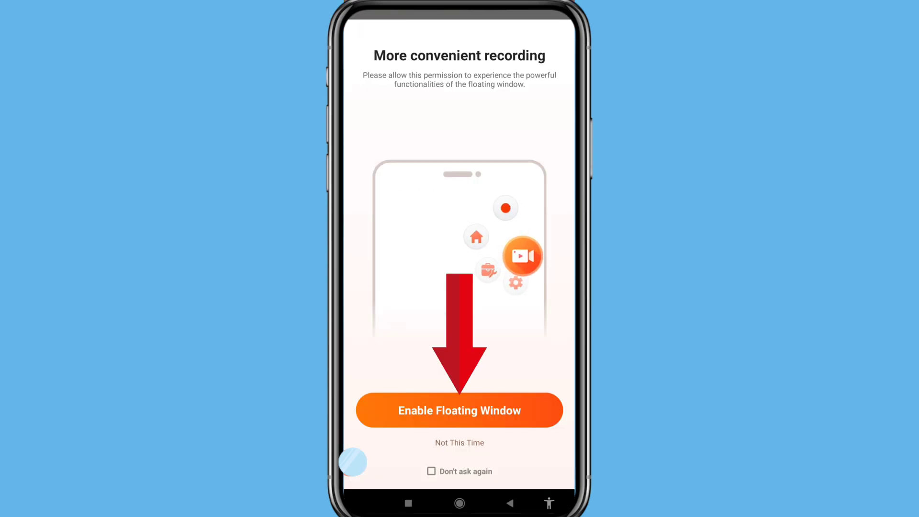
Step: Grant V Recorder display-over-other-apps and photos-and-media storage permissions
click(459, 410)
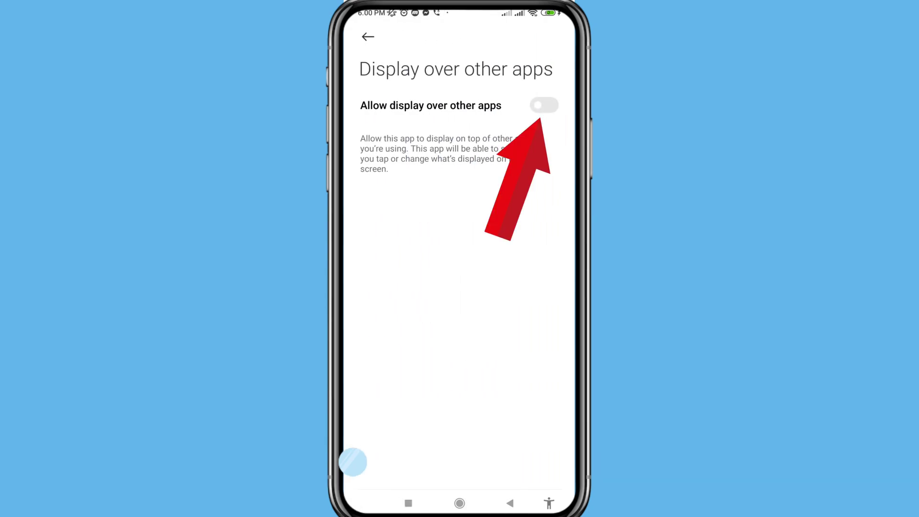
click(544, 106)
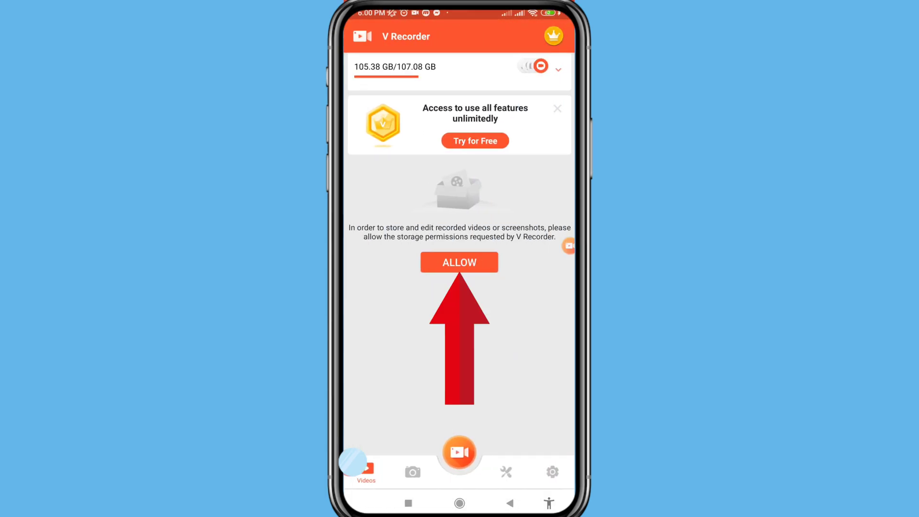
click(459, 263)
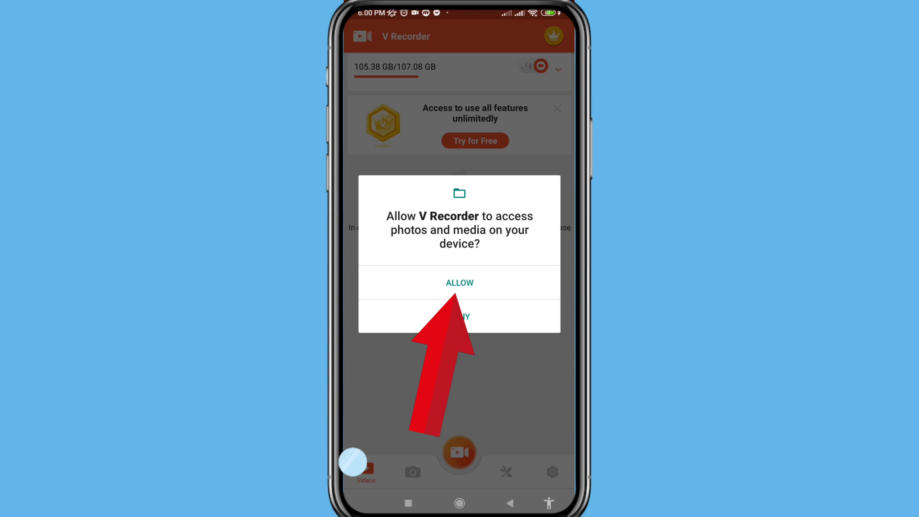
click(459, 282)
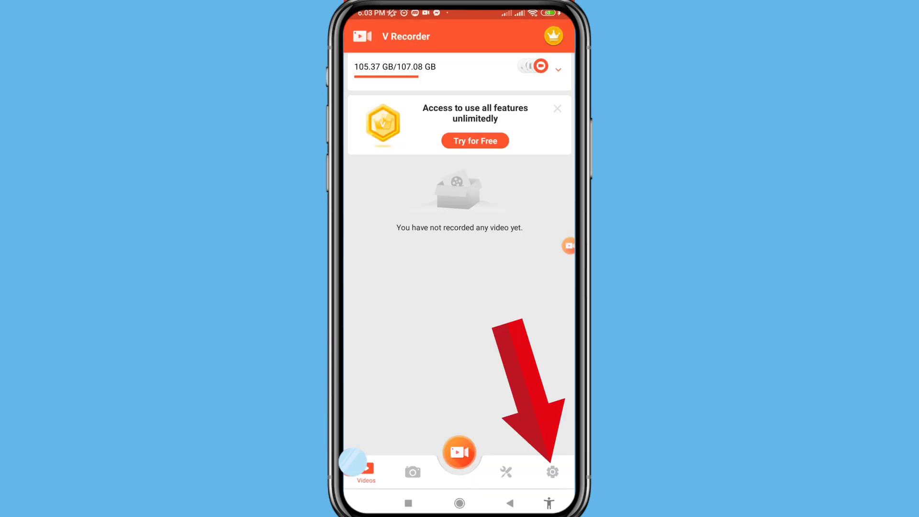
Step: Enable Record Audio in settings, allowing audio recording while using the app
click(551, 472)
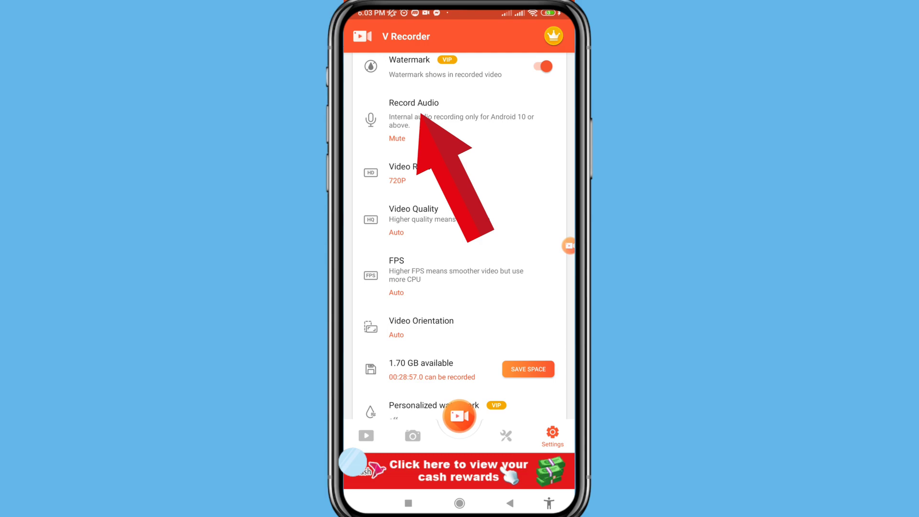
click(397, 138)
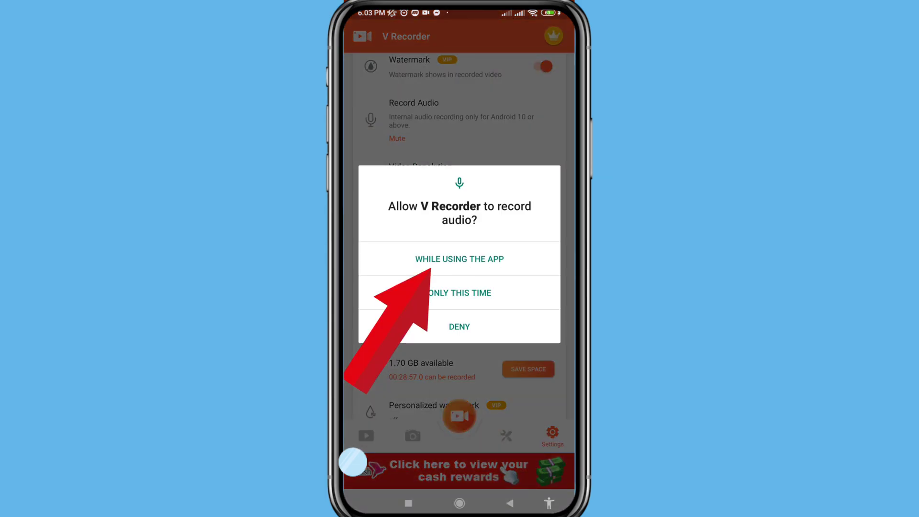
click(460, 258)
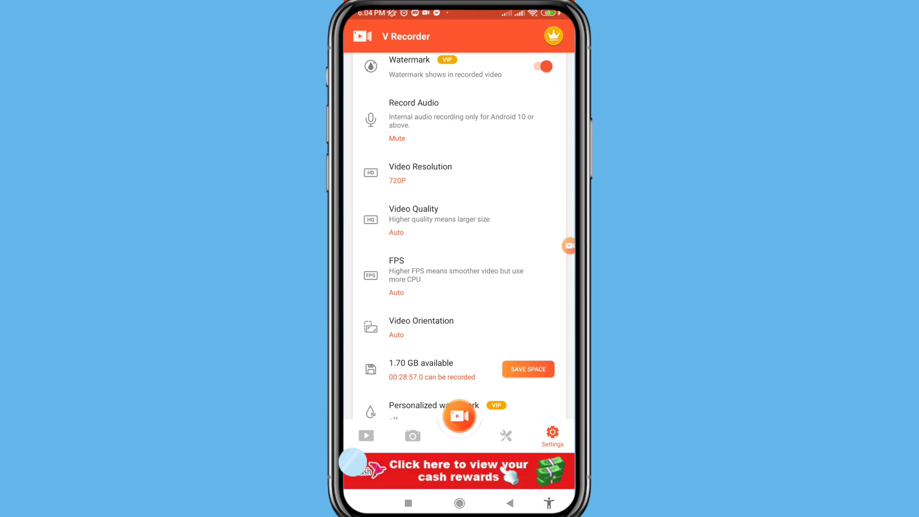
click(420, 174)
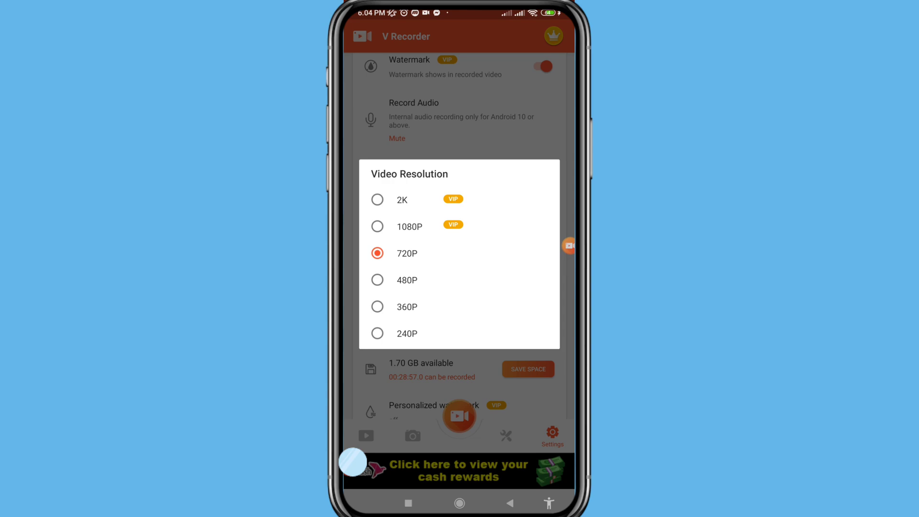
click(377, 253)
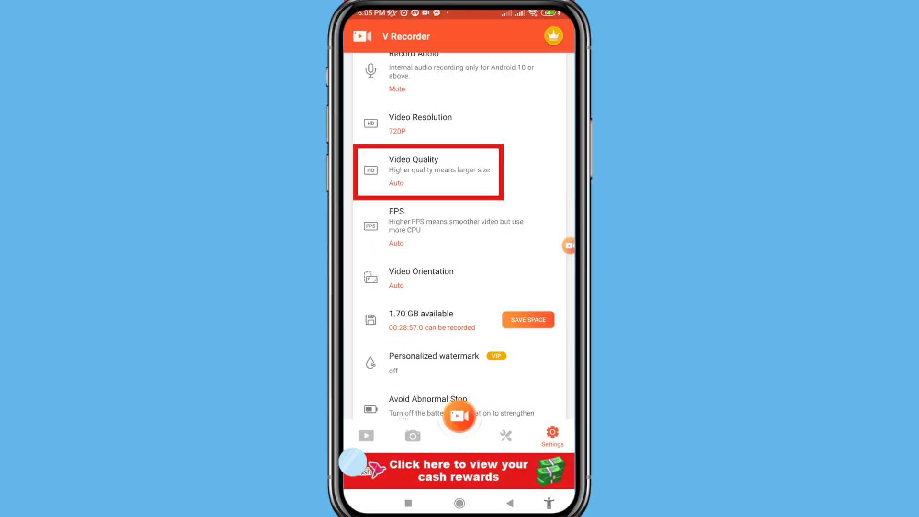
click(428, 172)
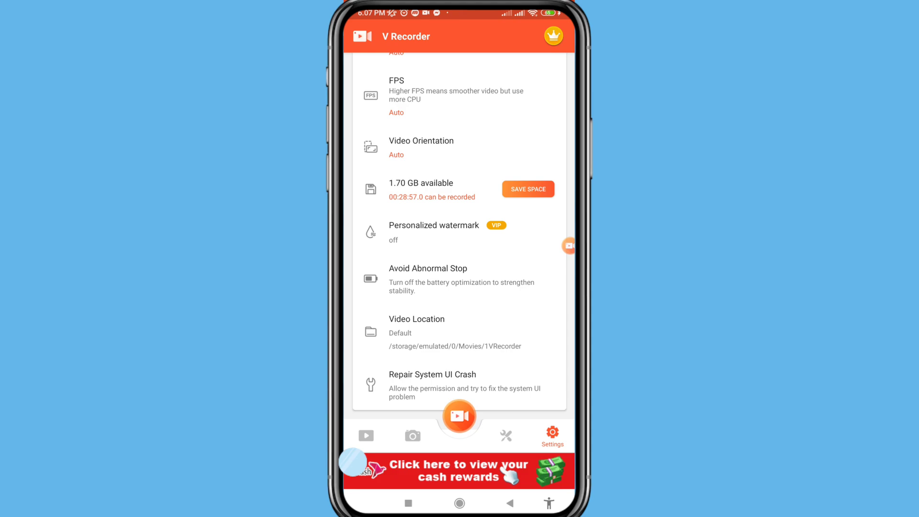
click(422, 146)
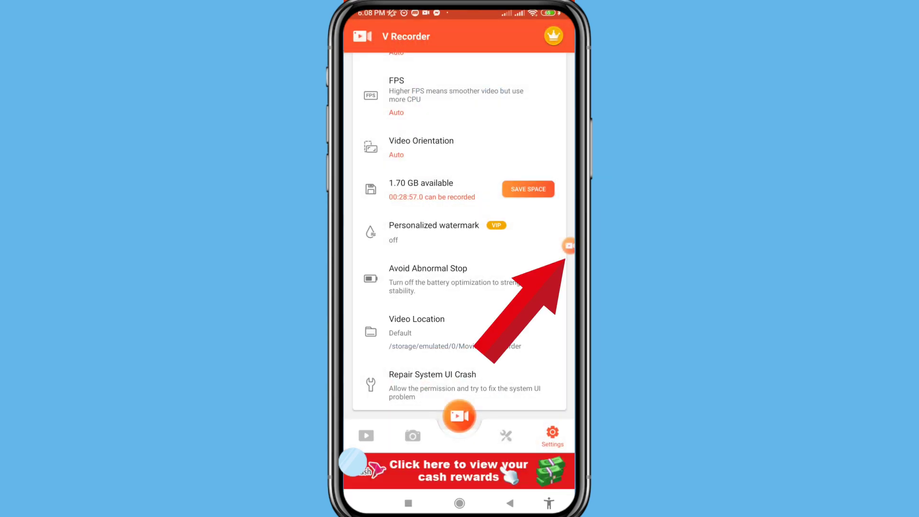
Step: Show the floating record bubble, then view a Messenger conversation and return to the Chats list
click(567, 246)
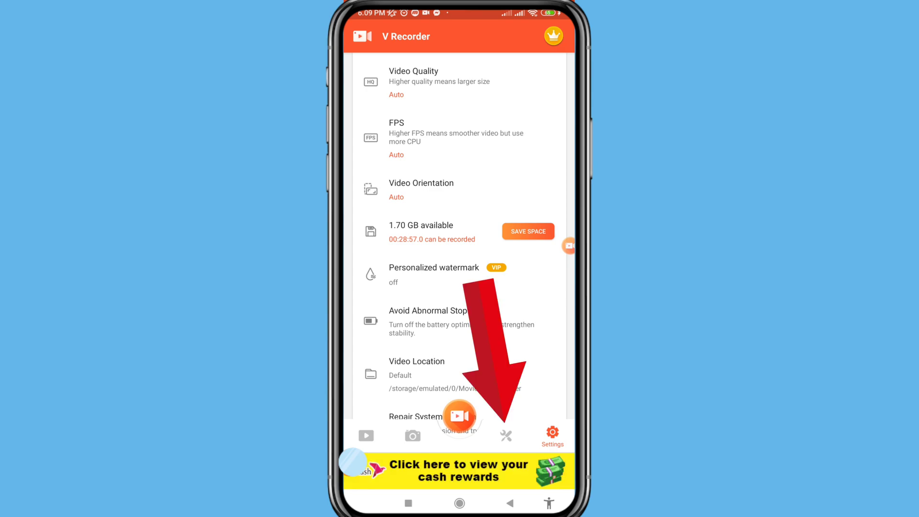
click(506, 436)
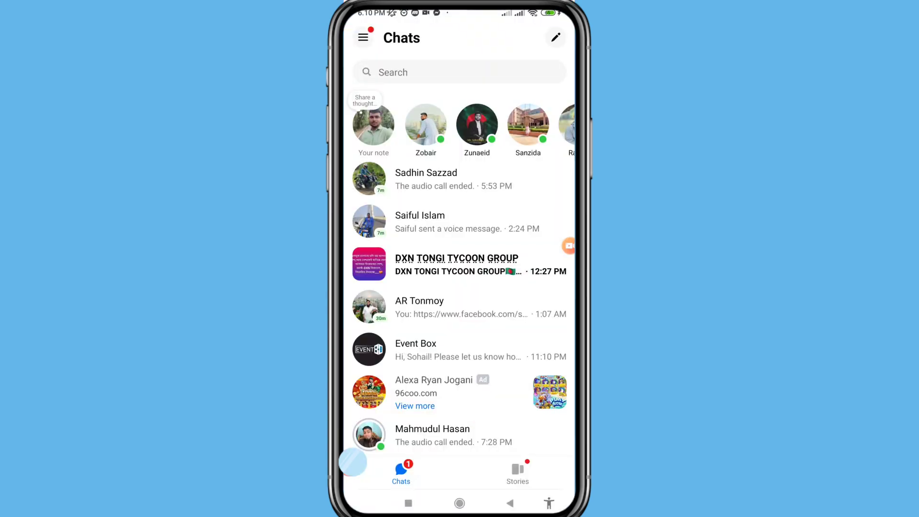
click(426, 180)
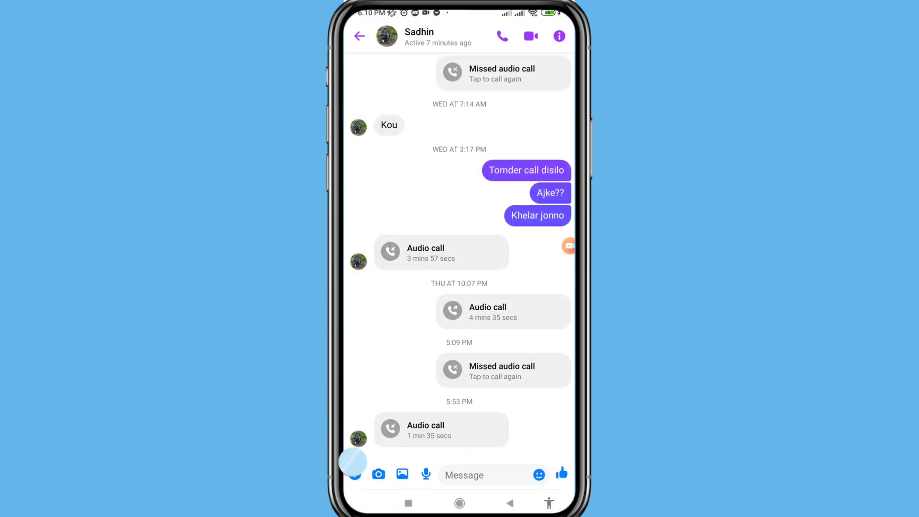
click(359, 35)
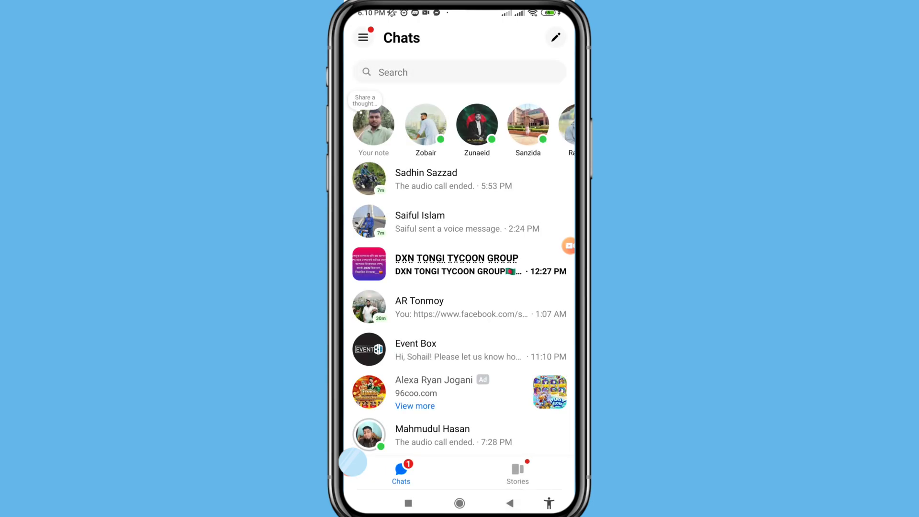